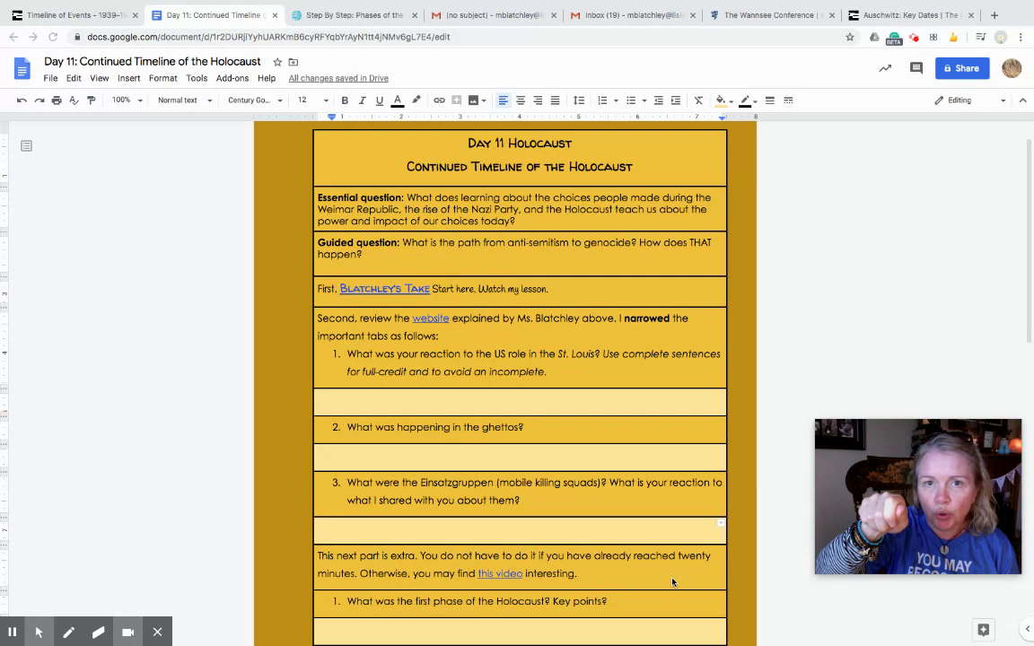
{"action": "mouse_move", "coordinate": [571, 553]}
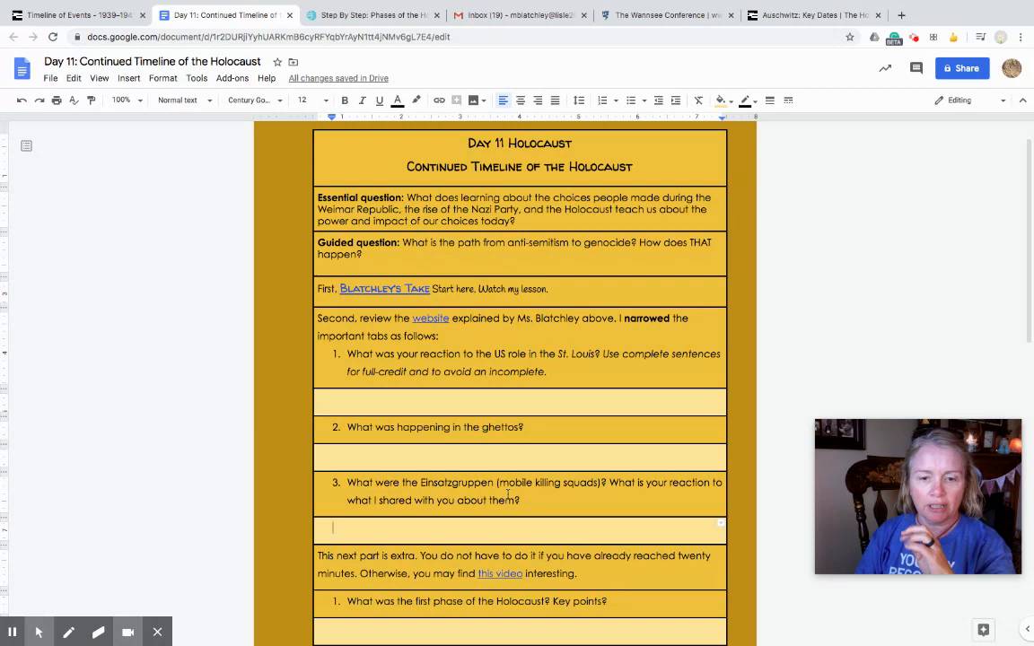
Step: Browse the 1939–1941 timeline grid and open the St. Louis Sets Sail event
{"action": "left_click", "coordinate": [81, 15]}
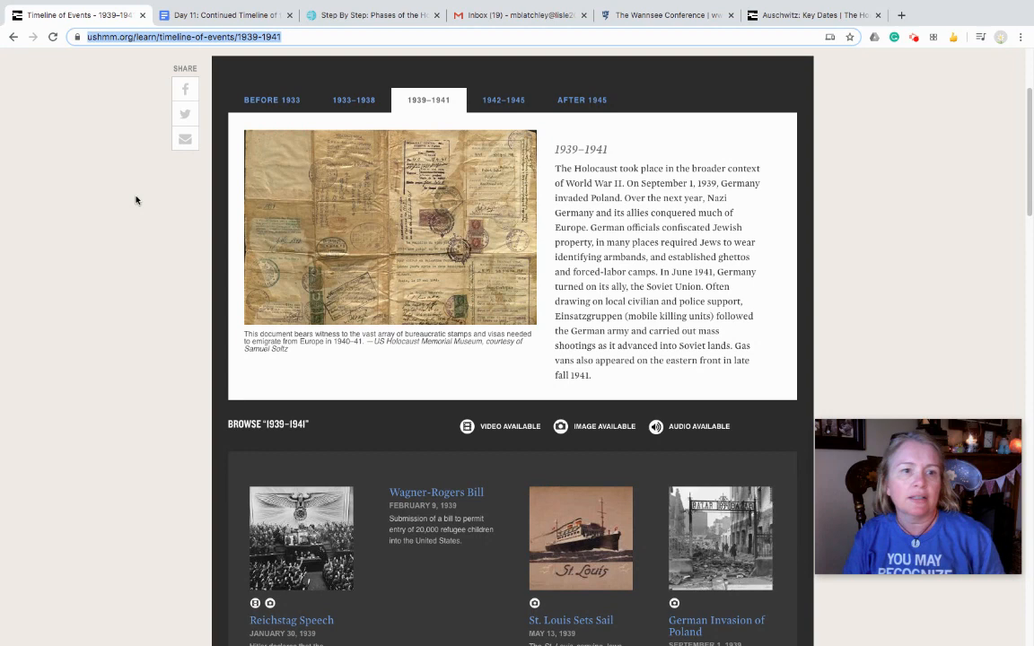
{"action": "scroll", "scroll_direction": "down", "scroll_amount": 3}
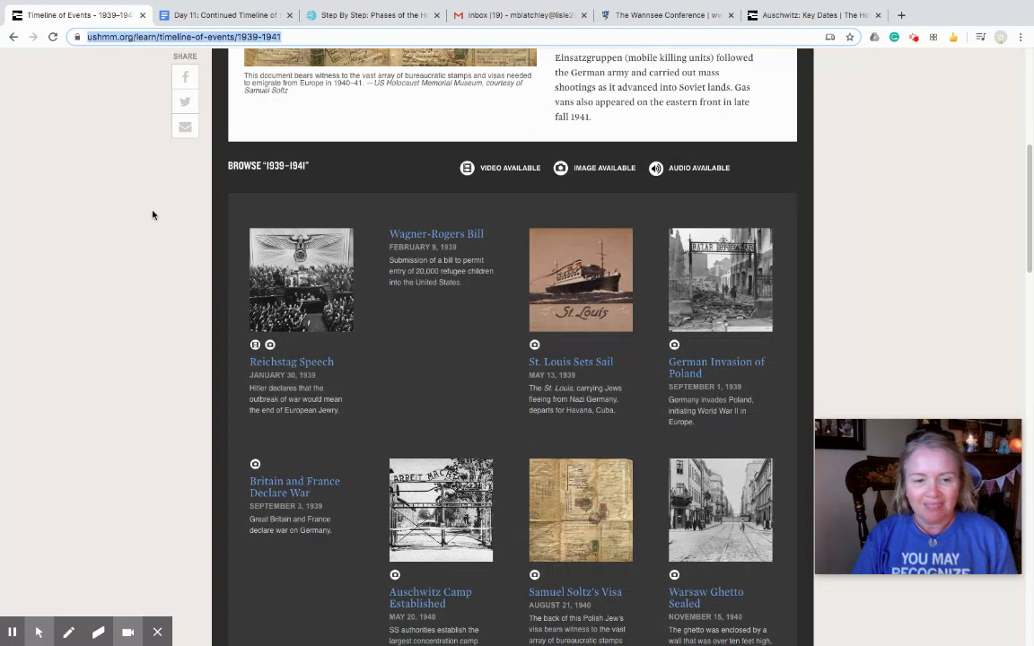
{"action": "scroll", "scroll_direction": "down", "scroll_amount": 3}
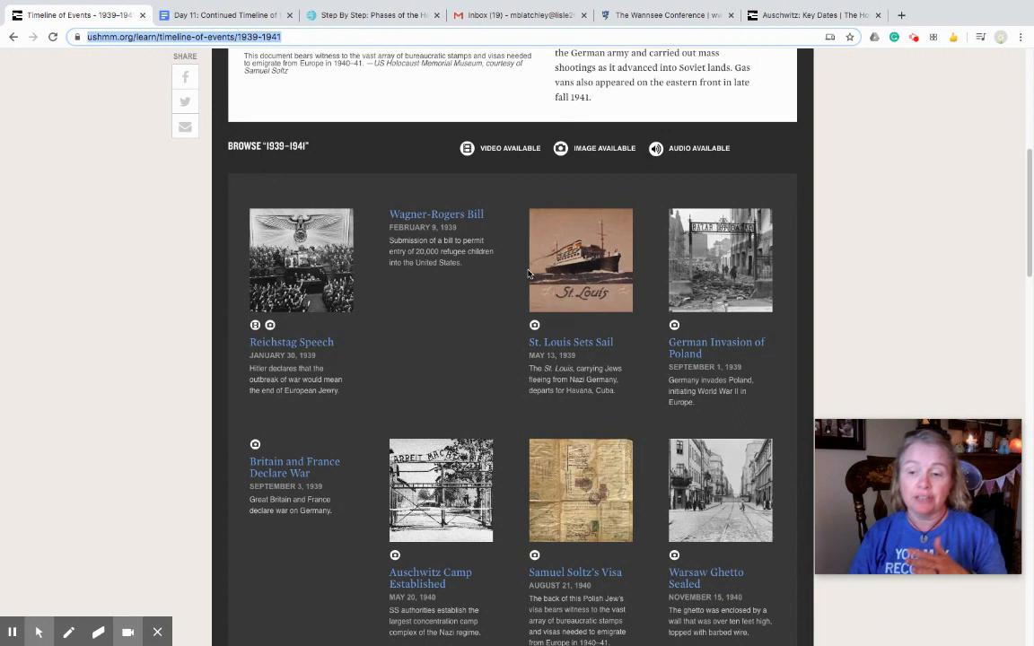
{"action": "left_click", "coordinate": [568, 273]}
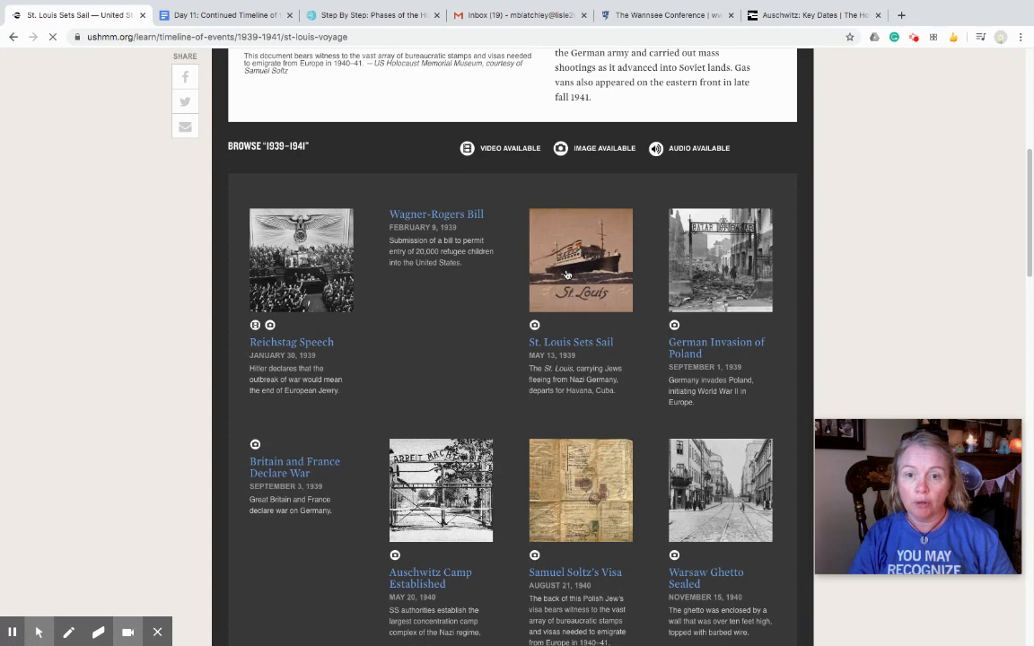
Step: Read the St. Louis article, highlight the Antwerp docking passage, and return via the 1939–1941 breadcrumb
{"action": "left_click", "coordinate": [580, 261]}
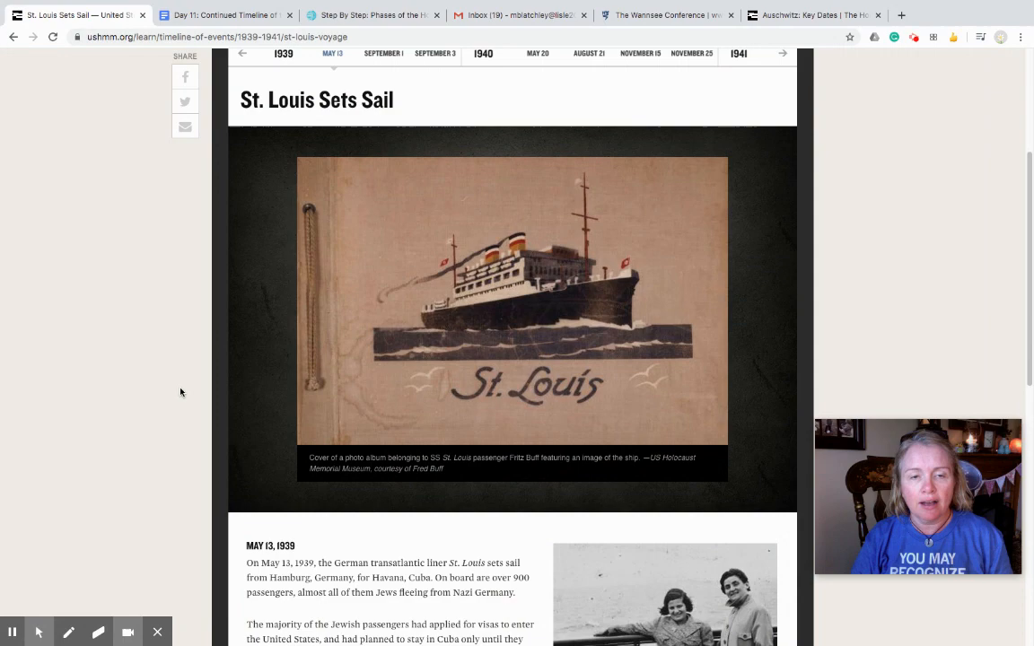
{"action": "scroll", "scroll_direction": "down", "scroll_amount": 3}
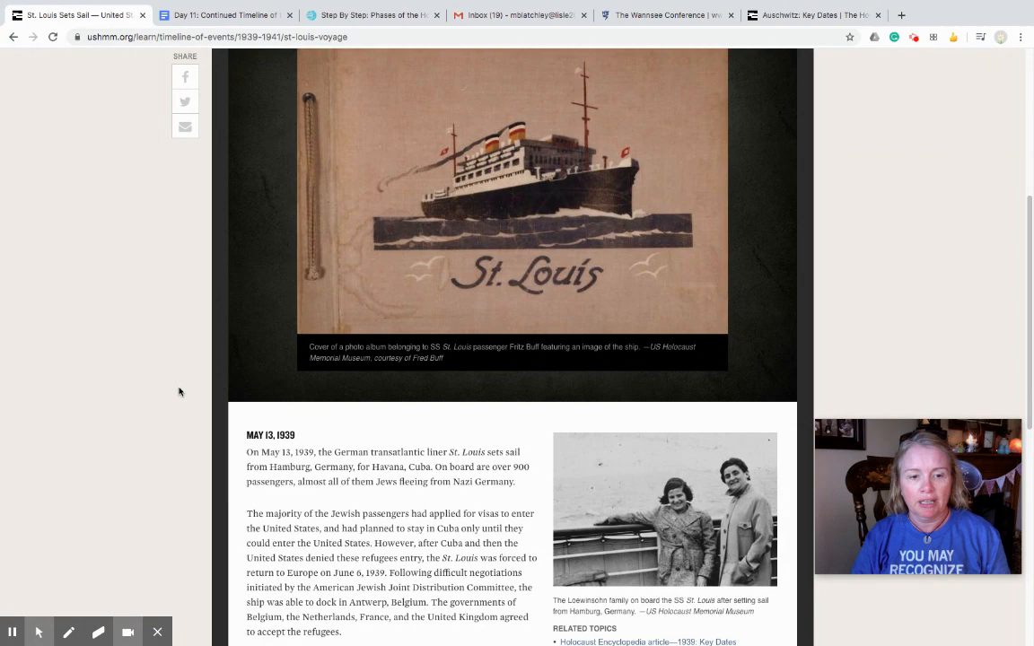
{"action": "scroll", "scroll_direction": "down", "scroll_amount": 3}
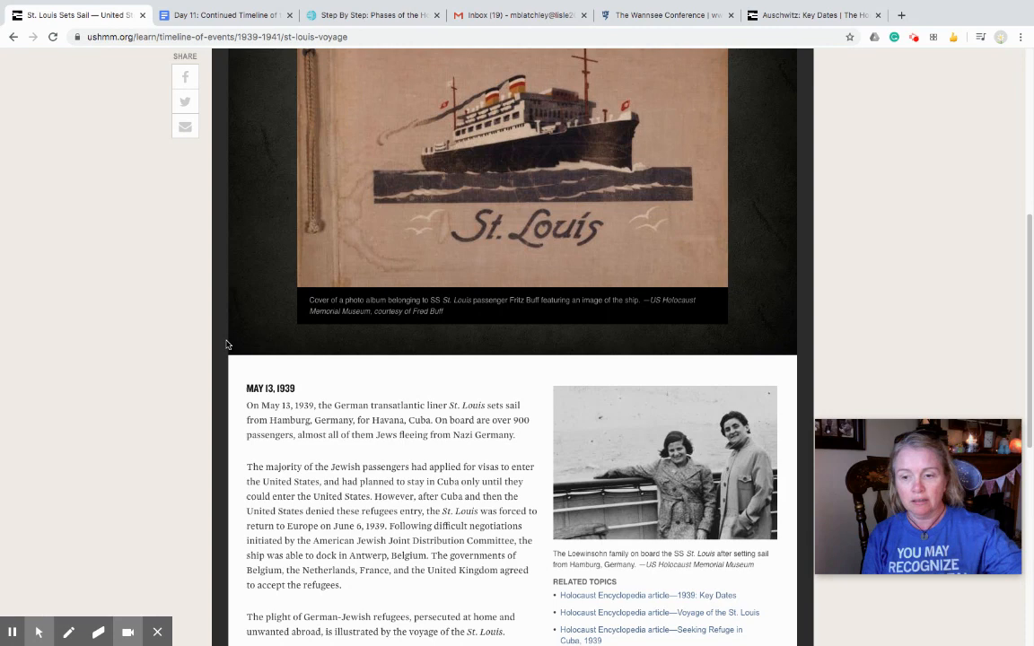
{"action": "mouse_move", "coordinate": [438, 449]}
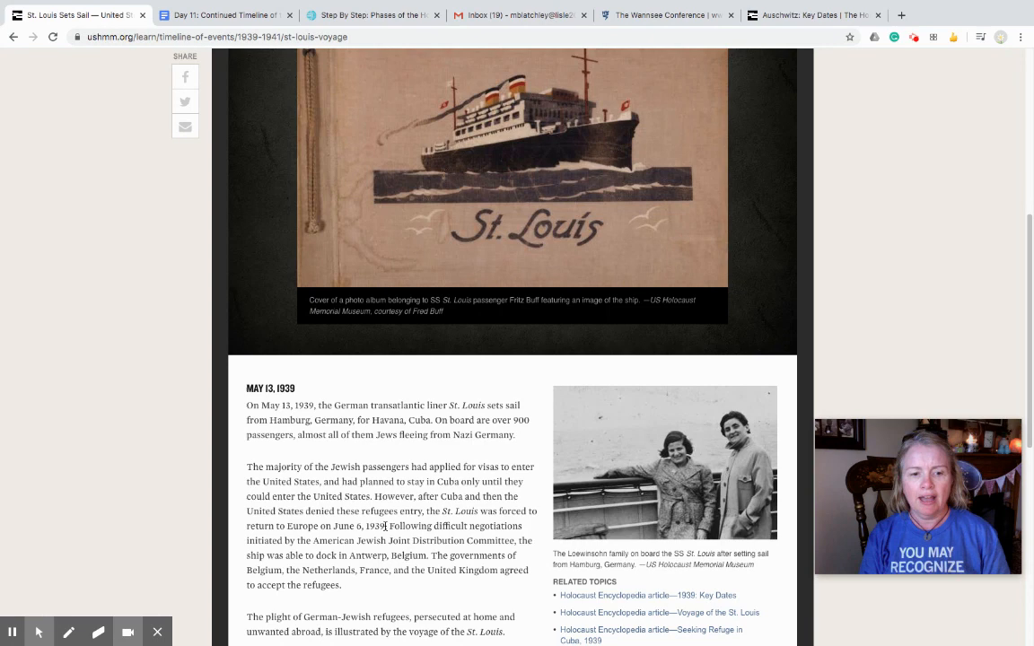
{"action": "mouse_move", "coordinate": [411, 539]}
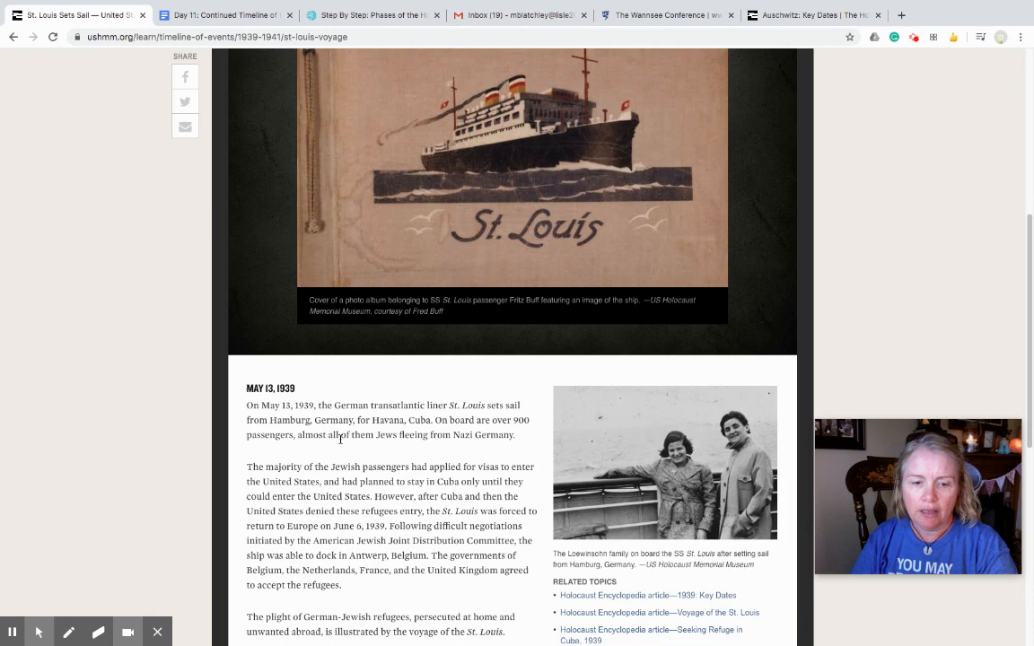
{"action": "scroll", "scroll_direction": "down", "scroll_amount": 3}
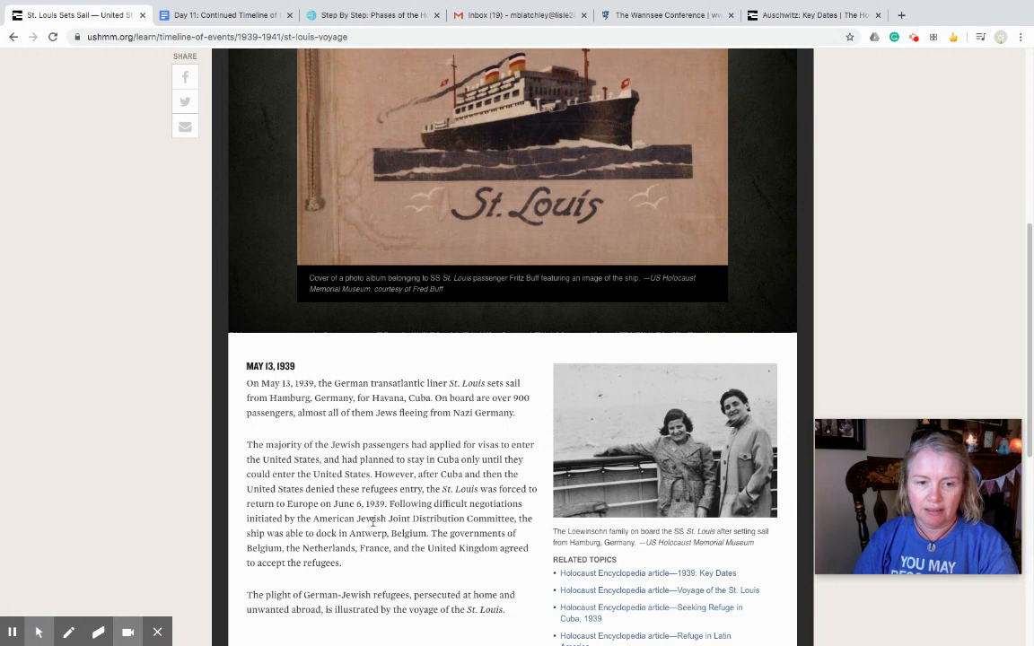
{"action": "mouse_move", "coordinate": [350, 571]}
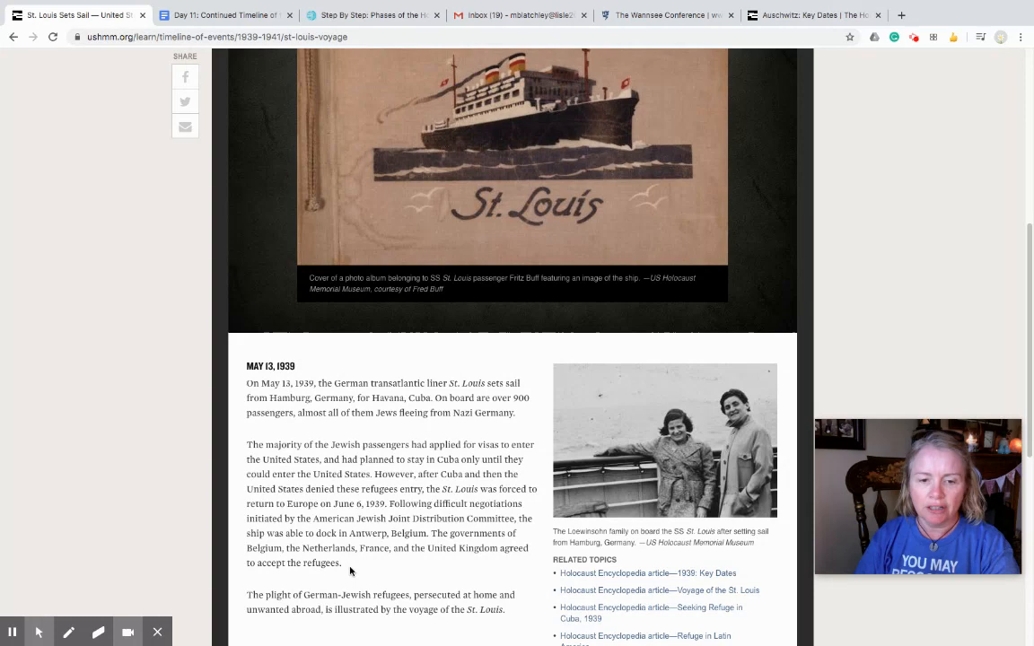
{"action": "left_click_drag", "start_coordinate": [248, 531], "coordinate": [344, 563]}
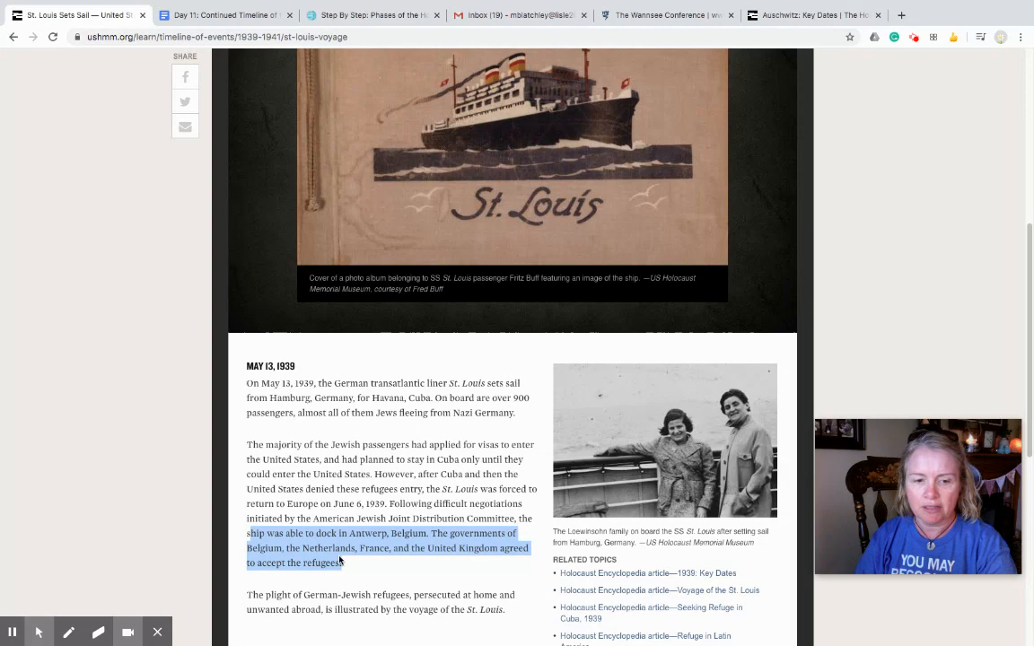
{"action": "left_click", "coordinate": [342, 560]}
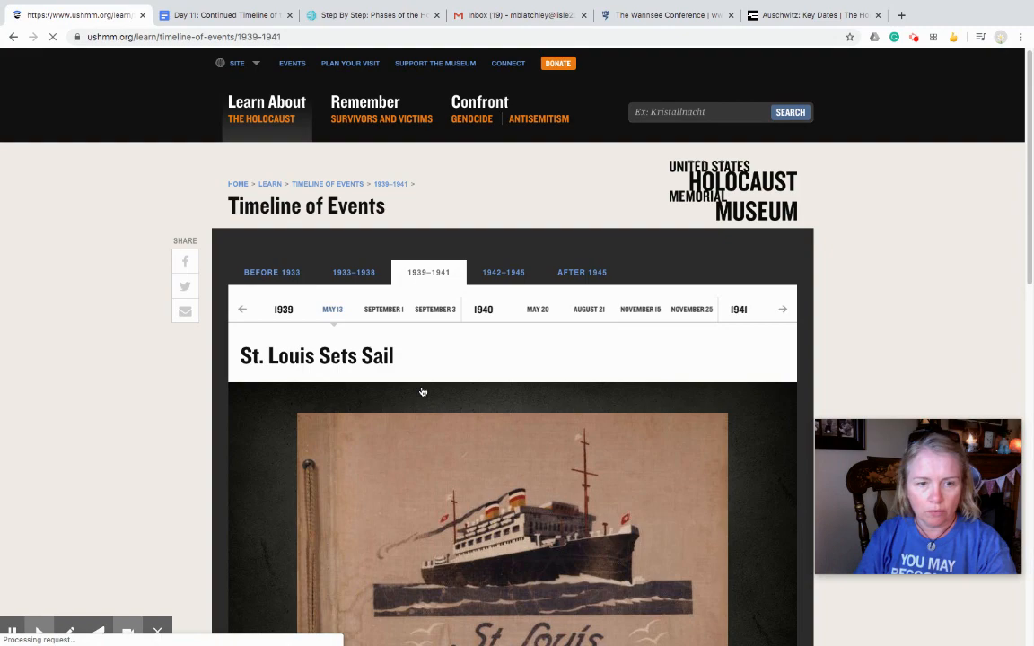
Step: Open the German Invasion of Poland entry from the 1939–1941 grid
{"action": "scroll", "scroll_direction": "down", "scroll_amount": 3}
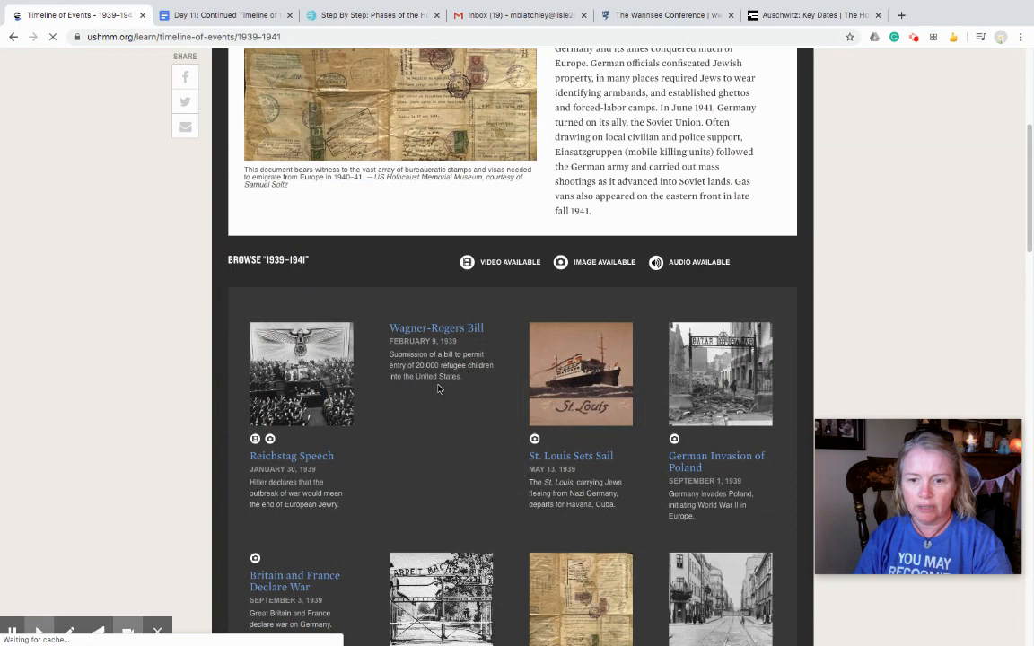
{"action": "left_click", "coordinate": [716, 461]}
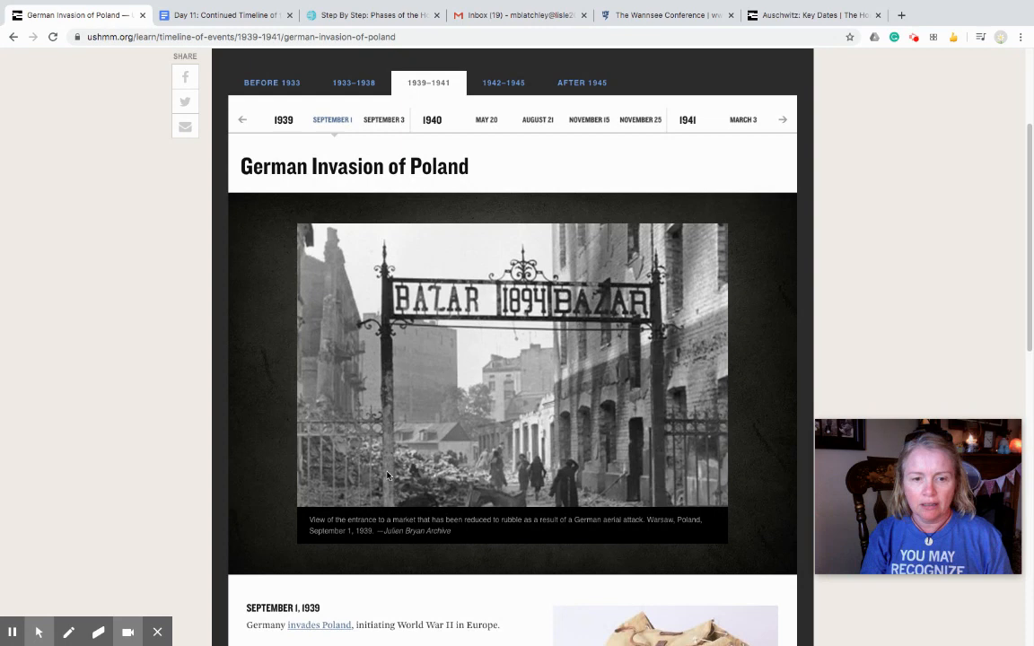
Step: Scroll through the German Invasion of Poland article before returning to the timeline
{"action": "scroll", "scroll_direction": "down", "scroll_amount": 3}
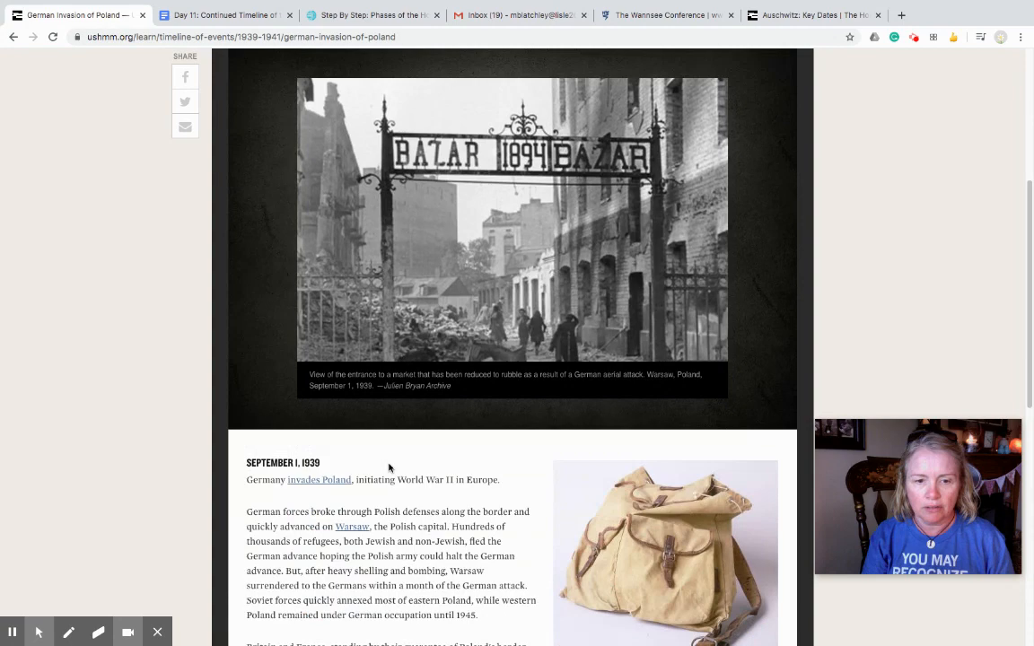
{"action": "scroll", "scroll_direction": "down", "scroll_amount": 3}
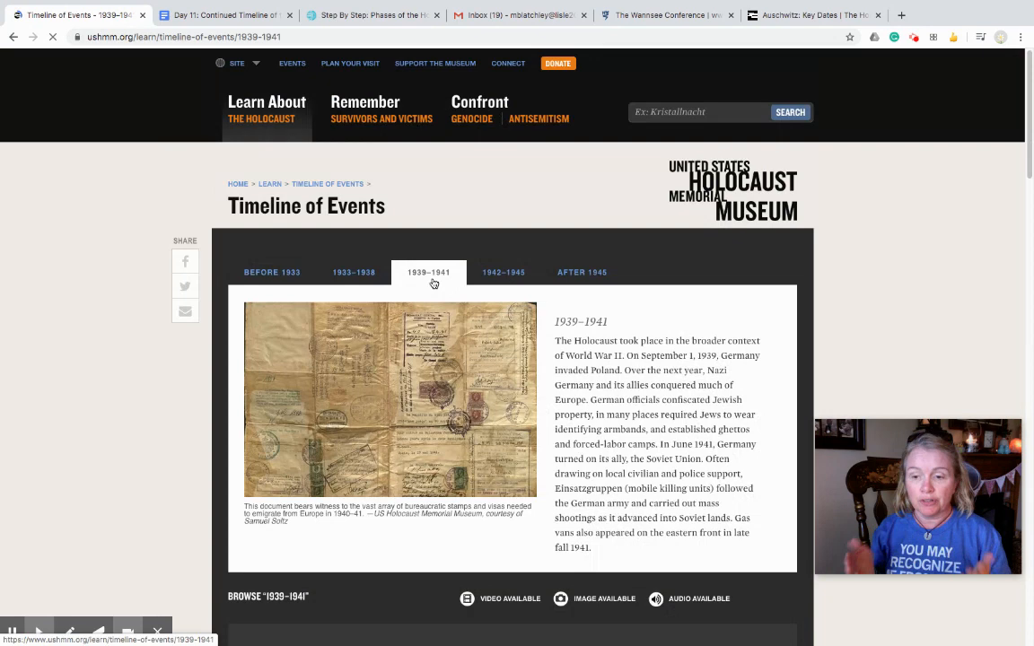
Step: Browse past the St. Louis and ghetto entries and open the Occupation of Kiev event
{"action": "scroll", "scroll_direction": "down", "scroll_amount": 3}
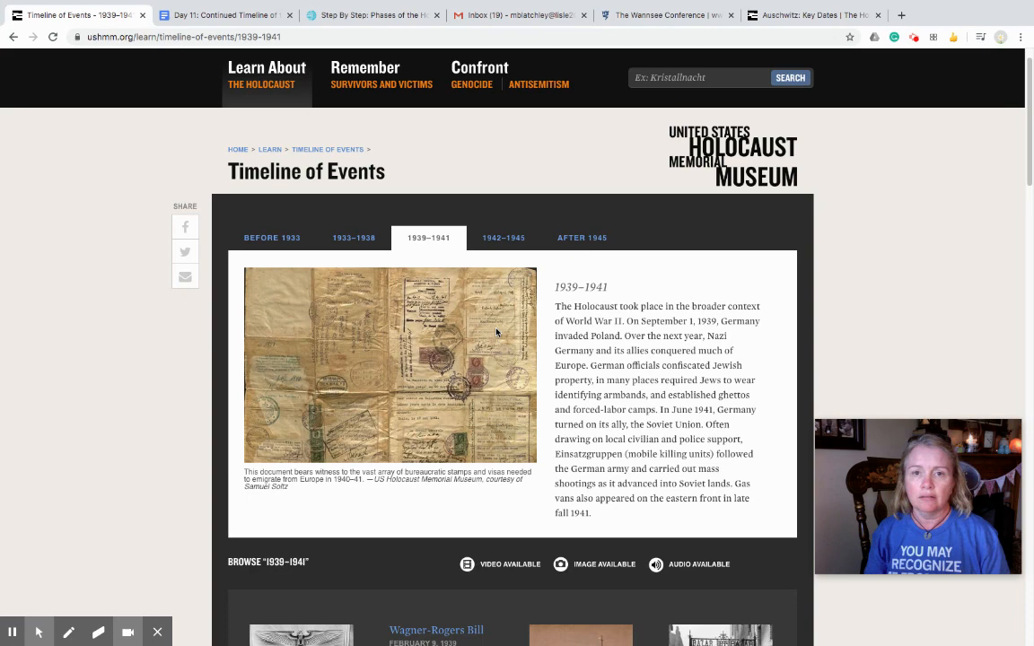
{"action": "scroll", "scroll_direction": "down", "scroll_amount": 3}
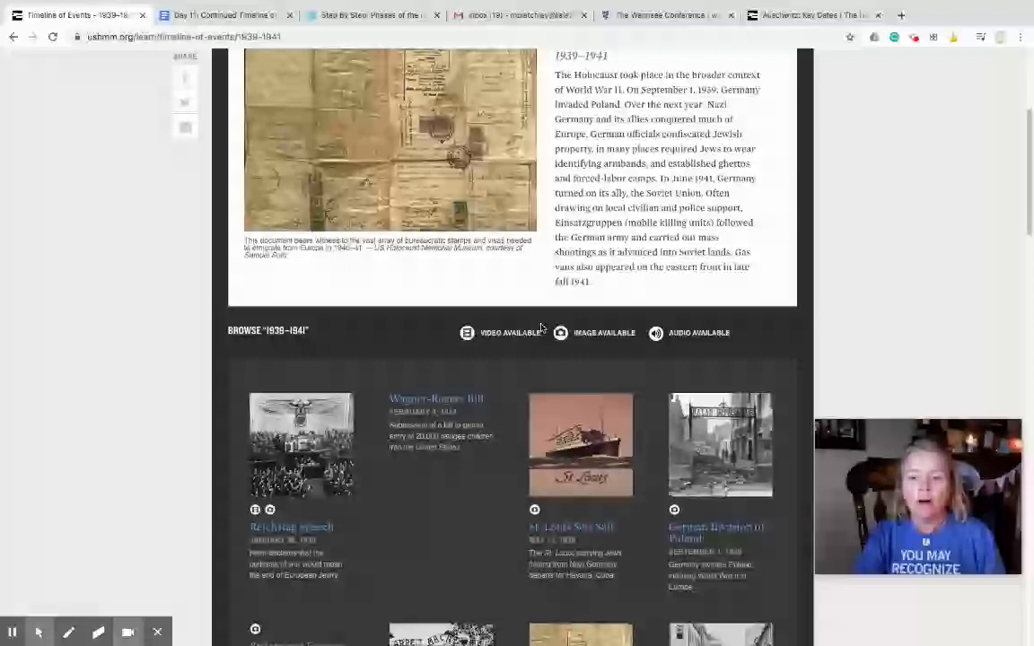
{"action": "scroll", "scroll_direction": "down", "scroll_amount": 3}
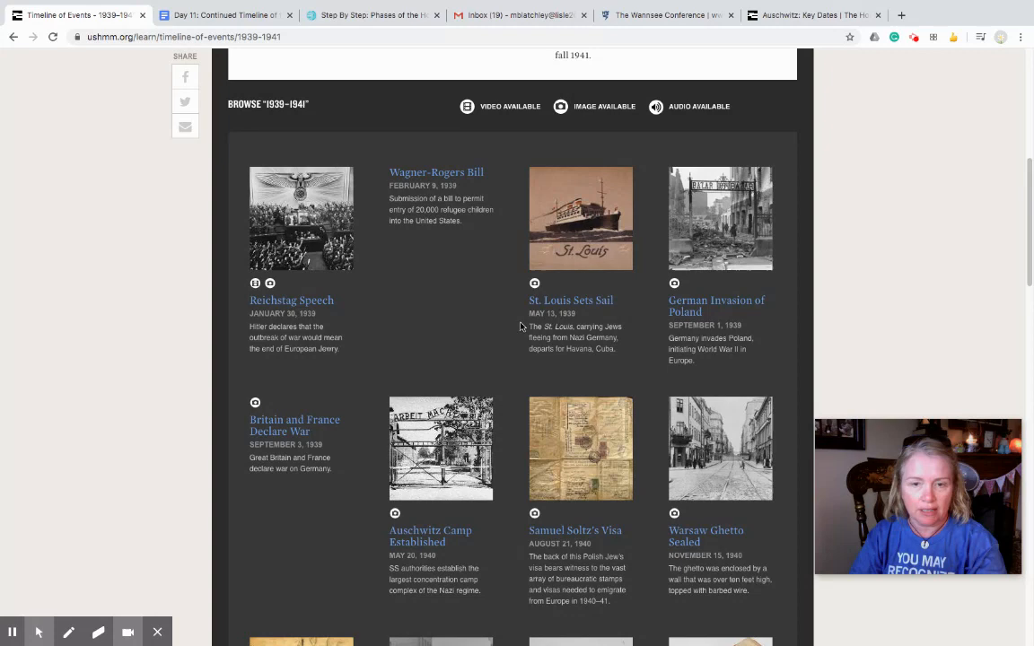
{"action": "scroll", "scroll_direction": "down", "scroll_amount": 3}
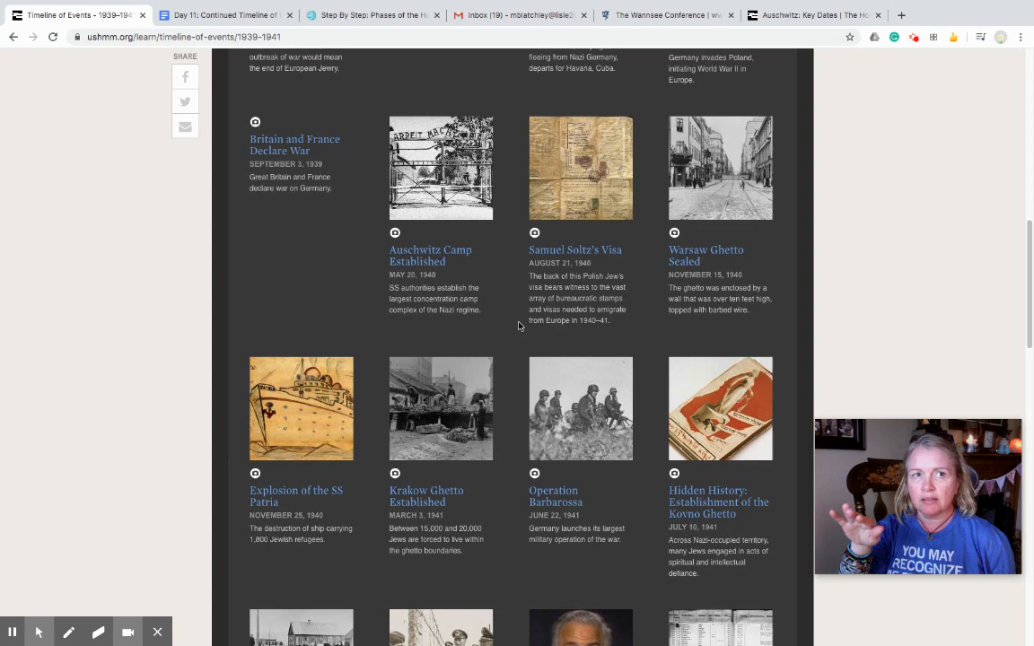
{"action": "scroll", "scroll_direction": "down", "scroll_amount": 3}
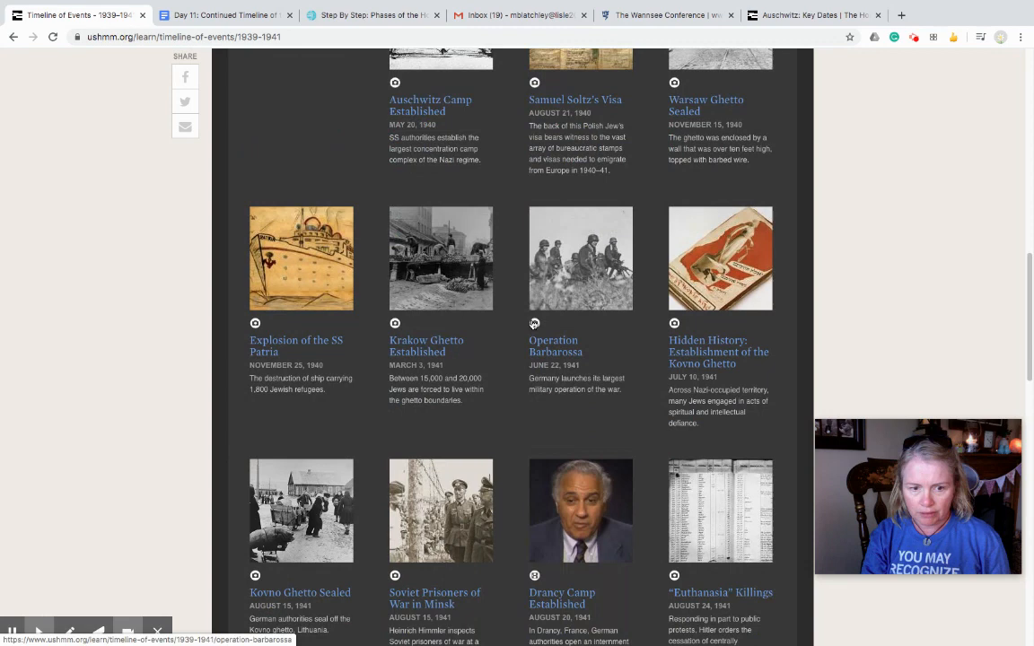
{"action": "scroll", "scroll_direction": "down", "scroll_amount": 3}
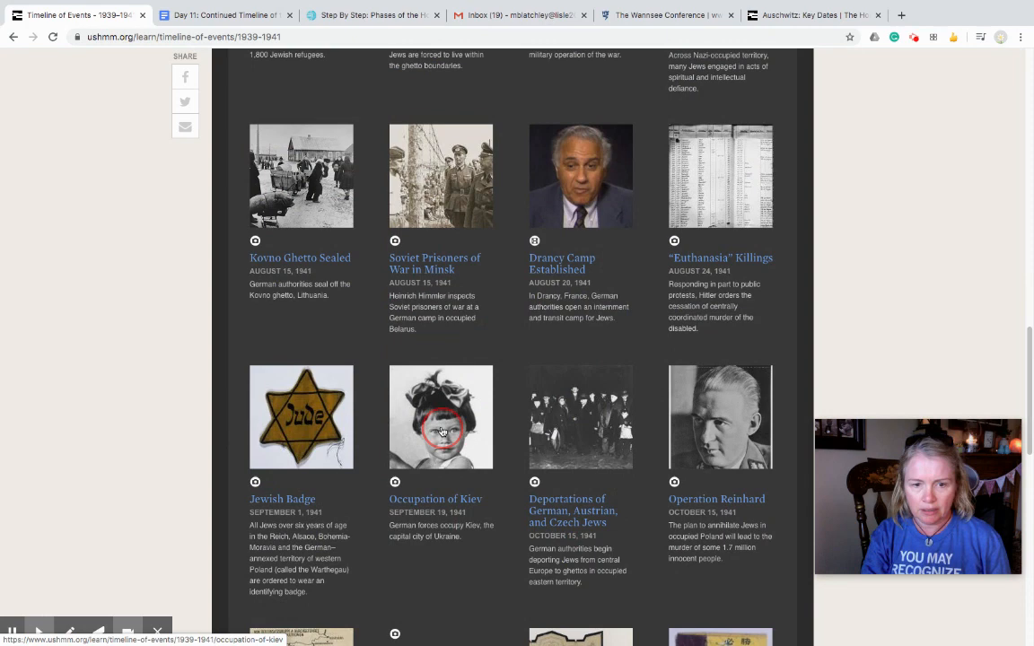
{"action": "left_click", "coordinate": [441, 419]}
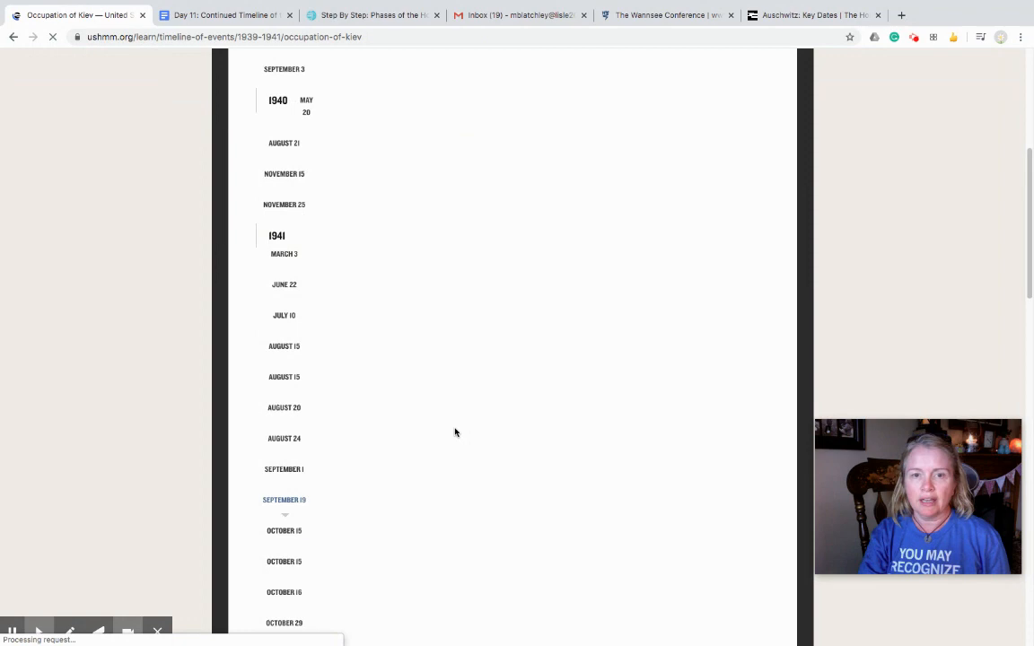
Step: Read the September 19, 1941 Kiev article, then return to the 'Day 11: Continued Timeline' Google Doc
{"action": "left_click", "coordinate": [284, 499]}
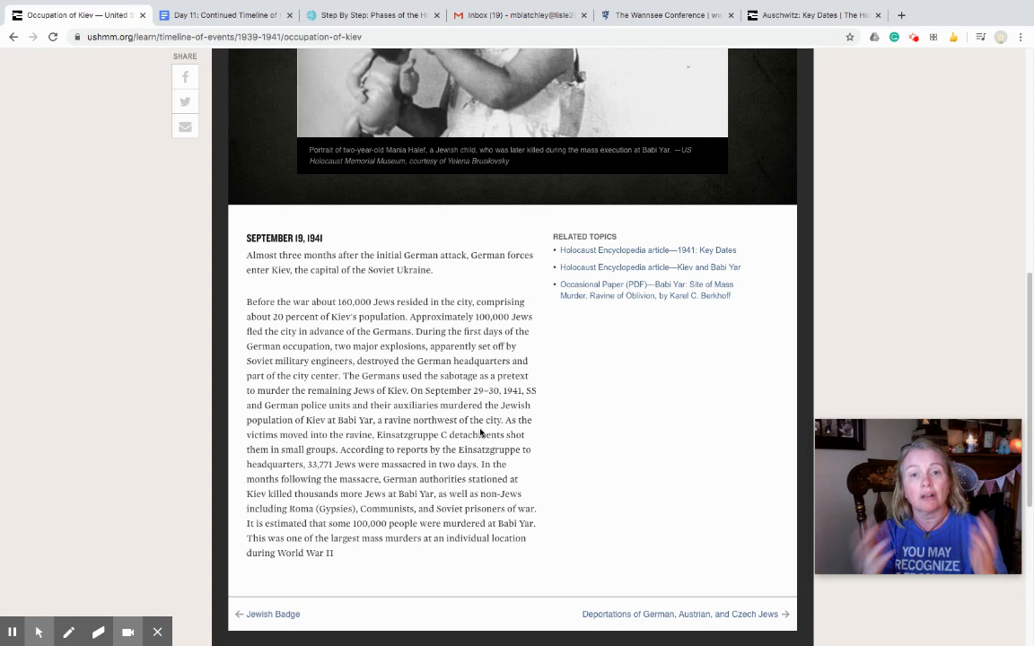
{"action": "mouse_move", "coordinate": [671, 112]}
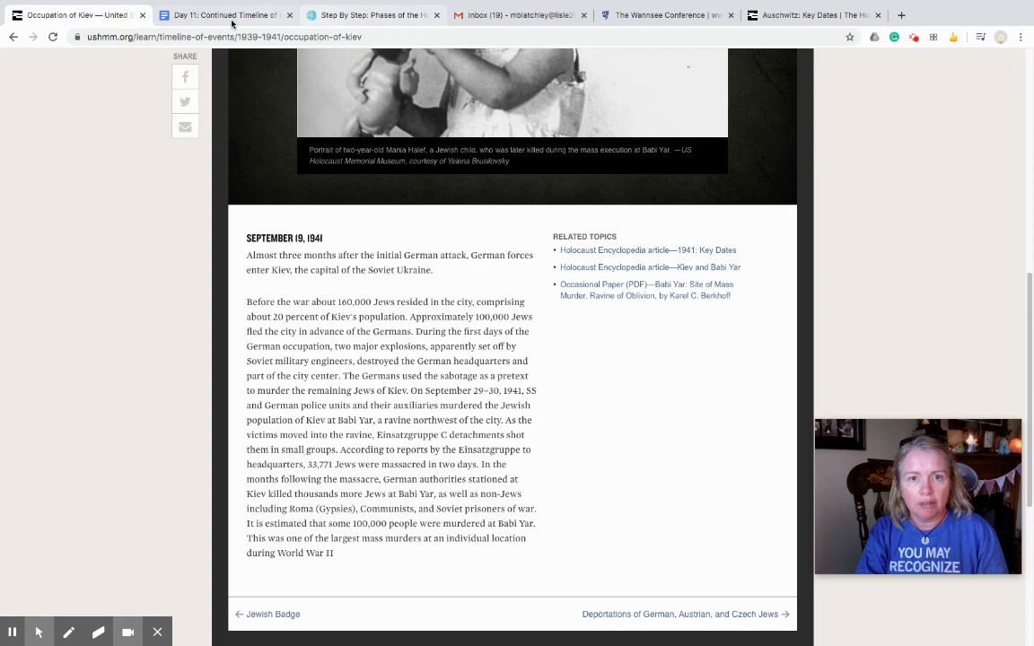
{"action": "left_click", "coordinate": [224, 14]}
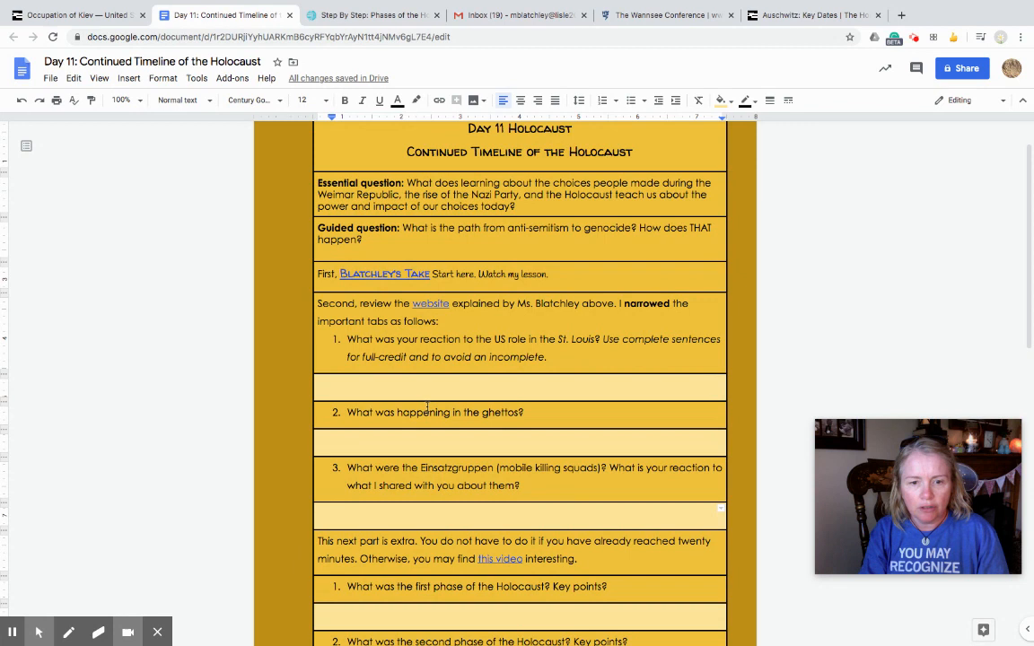